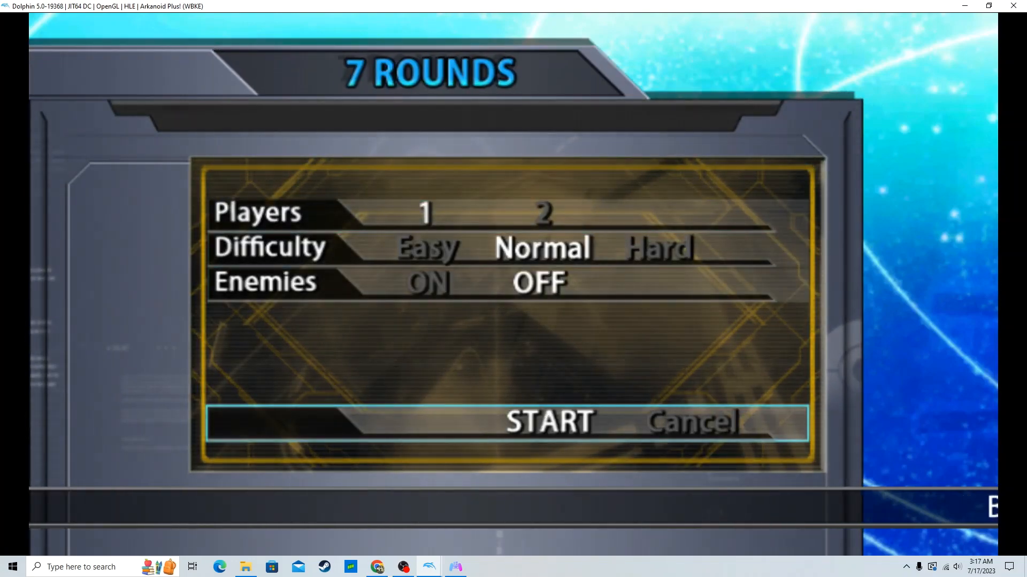
Confirm START on the 7 Rounds menu to begin Round 1 on Normal with enemies off.
click(548, 420)
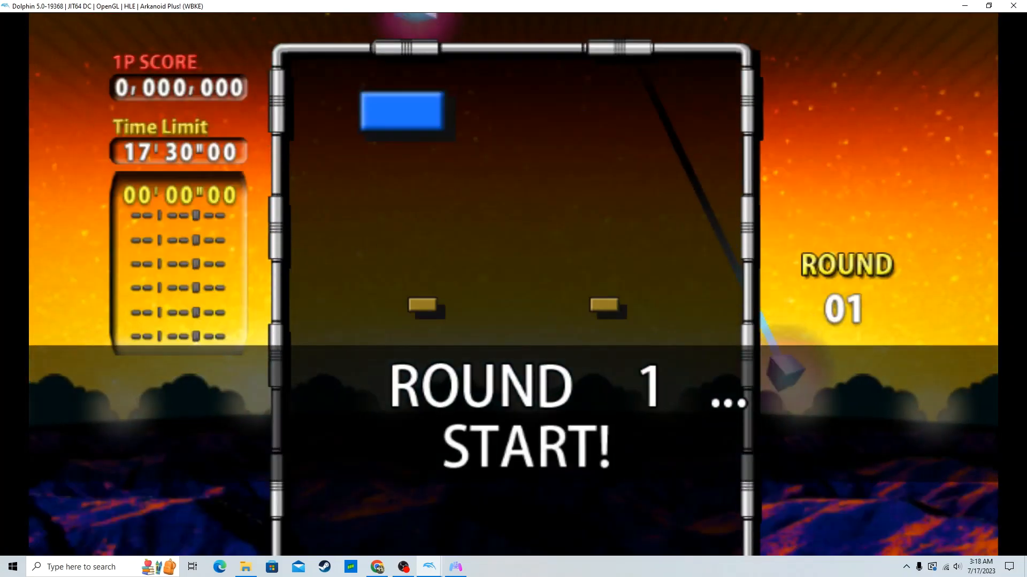